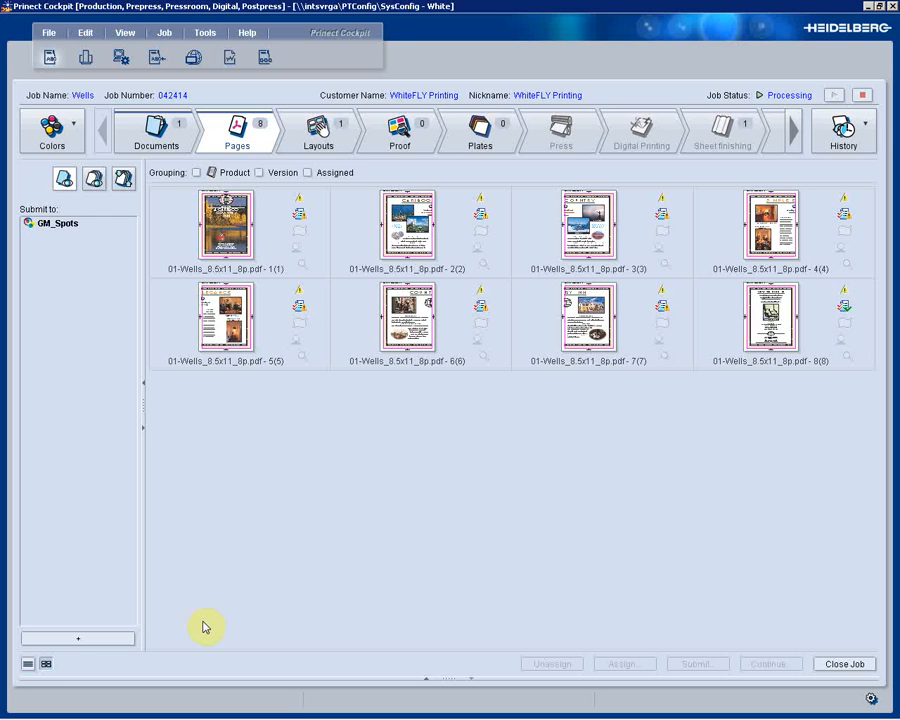
pyautogui.moveTo(211, 625)
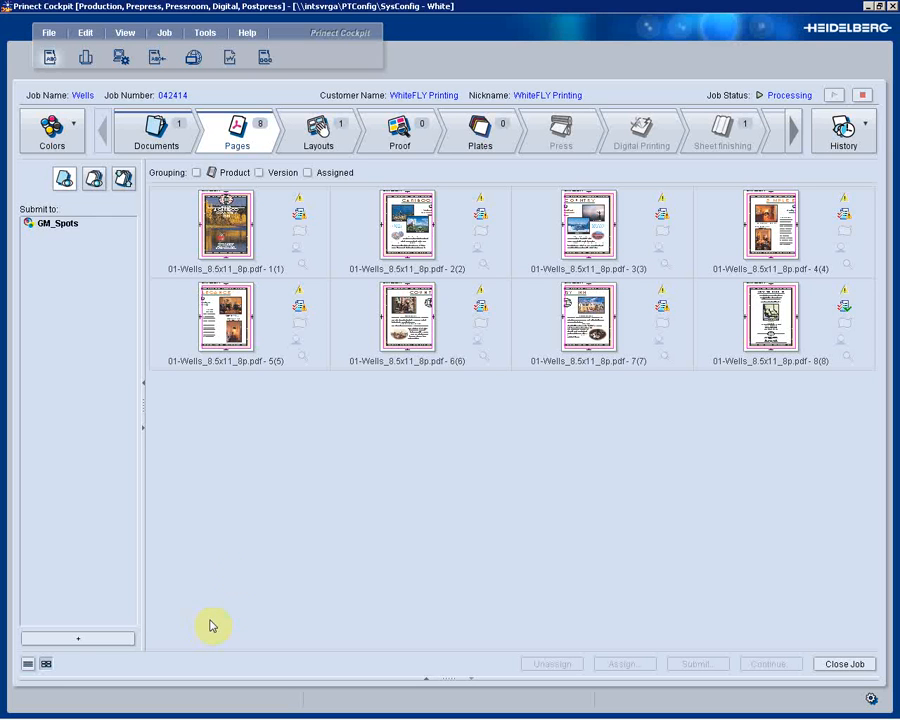
# Select page 1 of 01-Wells_8.5x11_8p.pdf in the Pages view
pyautogui.click(225, 225)
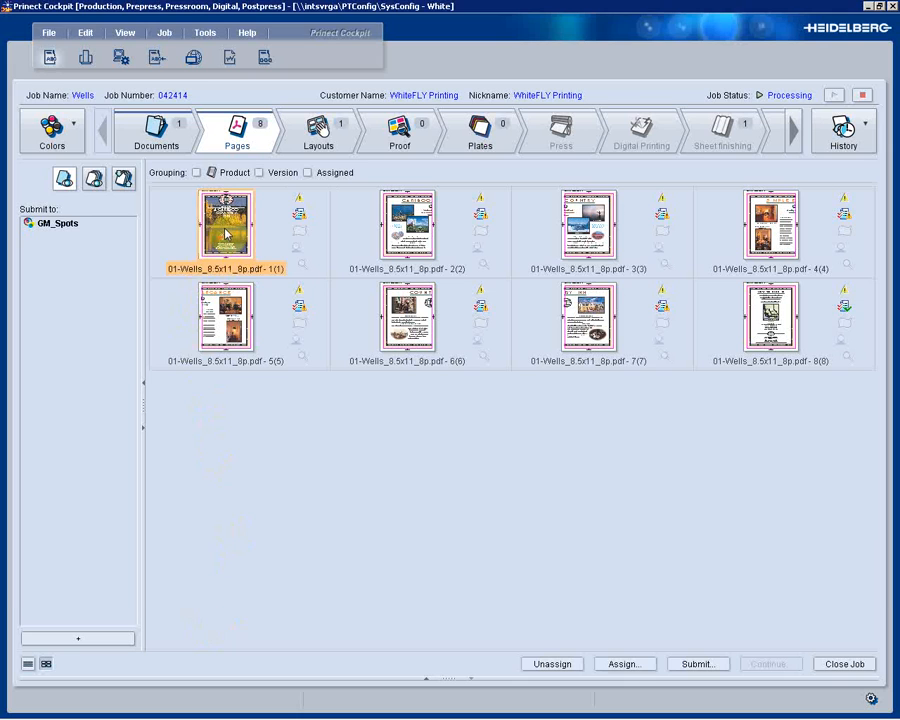
# Open the page in Acrobat and apply Gloss Varnish coating to images on pages 1–8
pyautogui.doubleClick(225, 228)
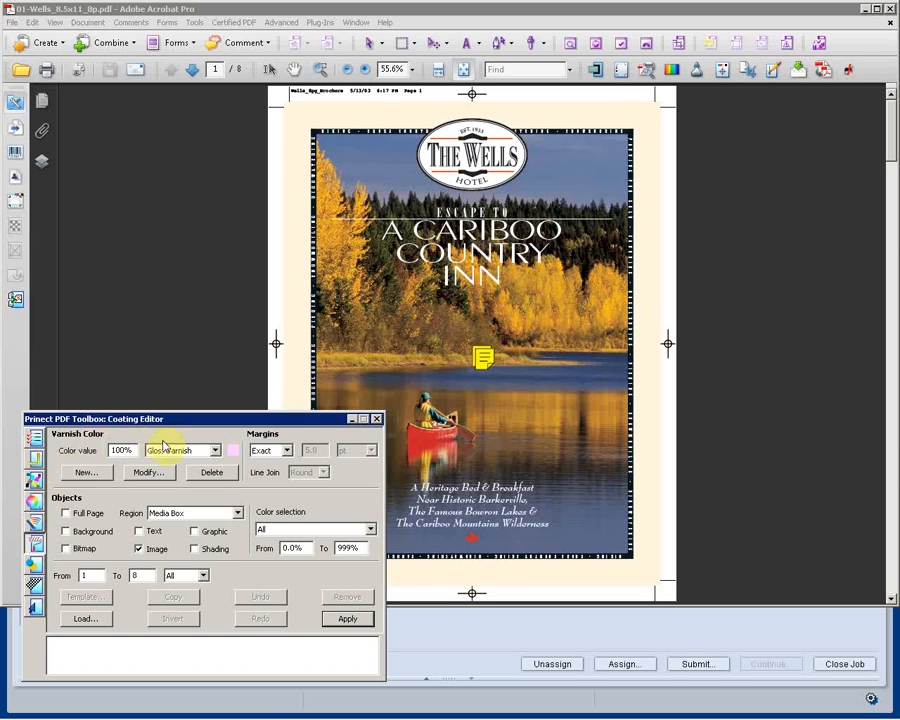
pyautogui.moveTo(170, 453)
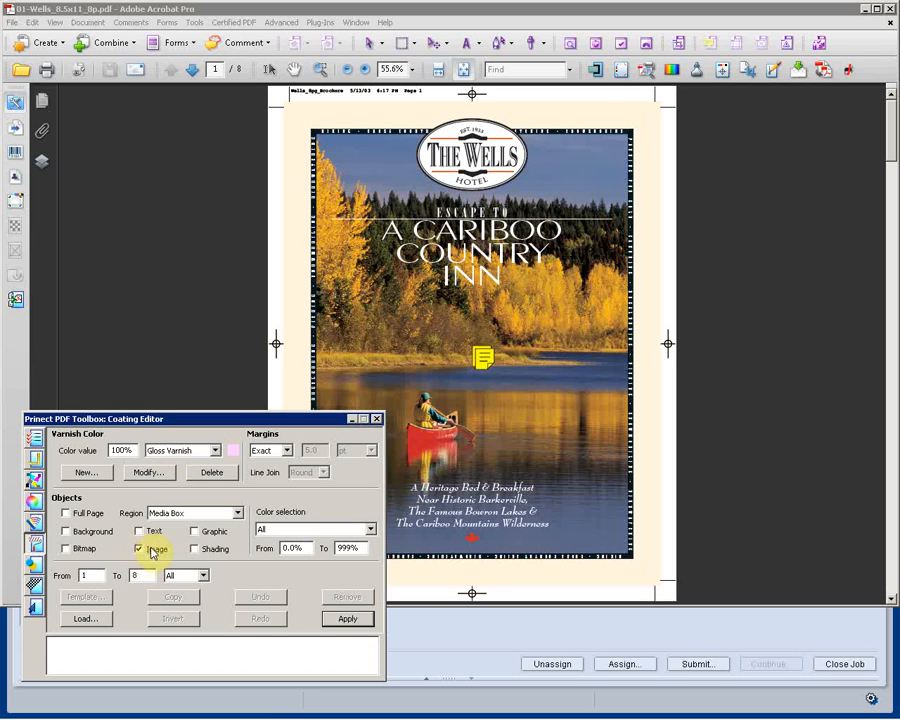
pyautogui.click(138, 548)
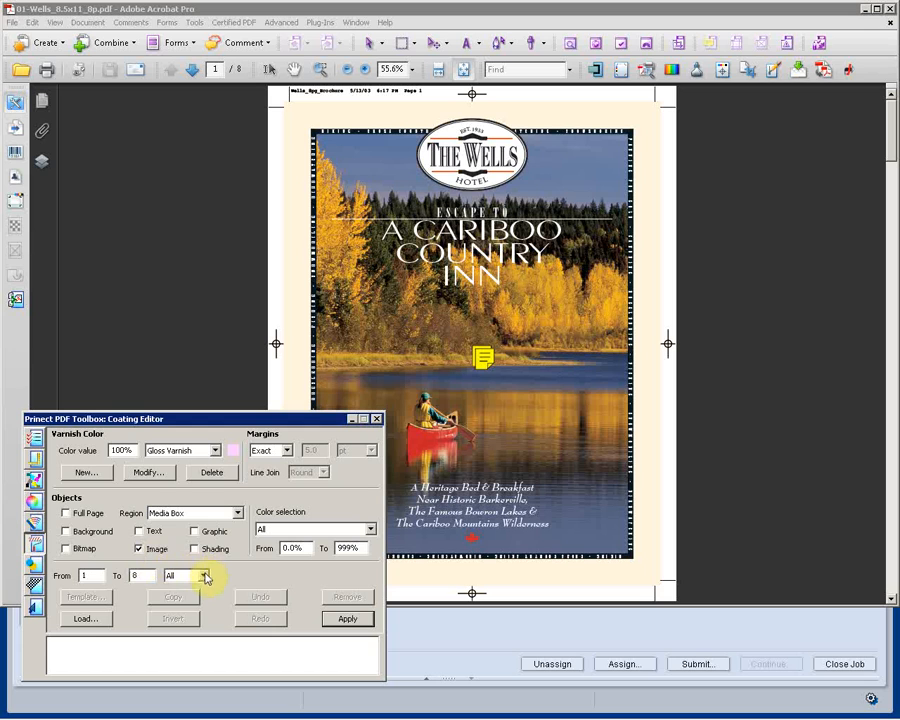
pyautogui.click(205, 575)
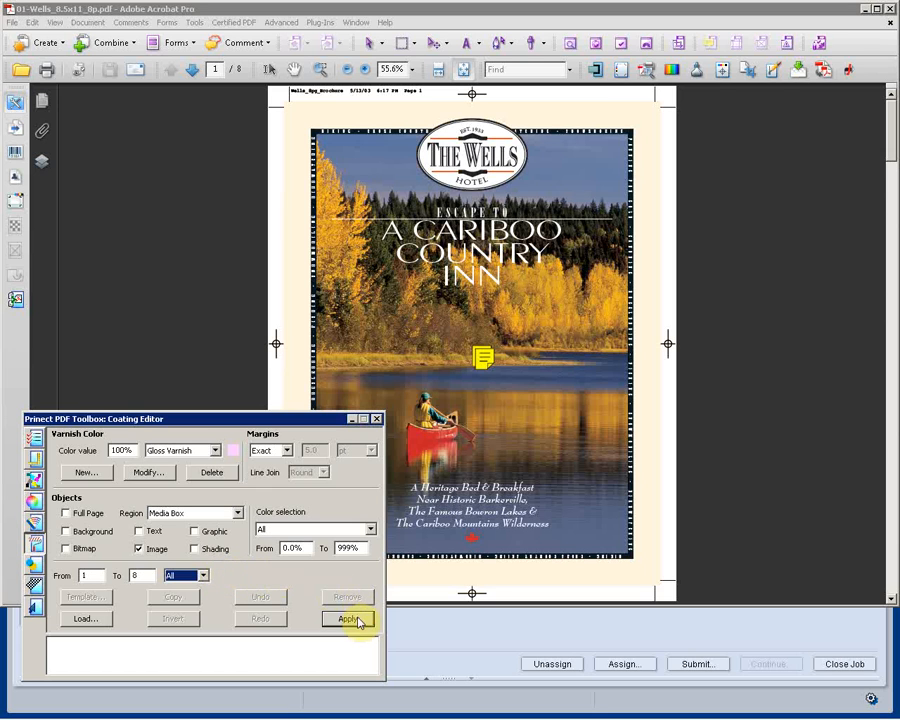
pyautogui.click(346, 618)
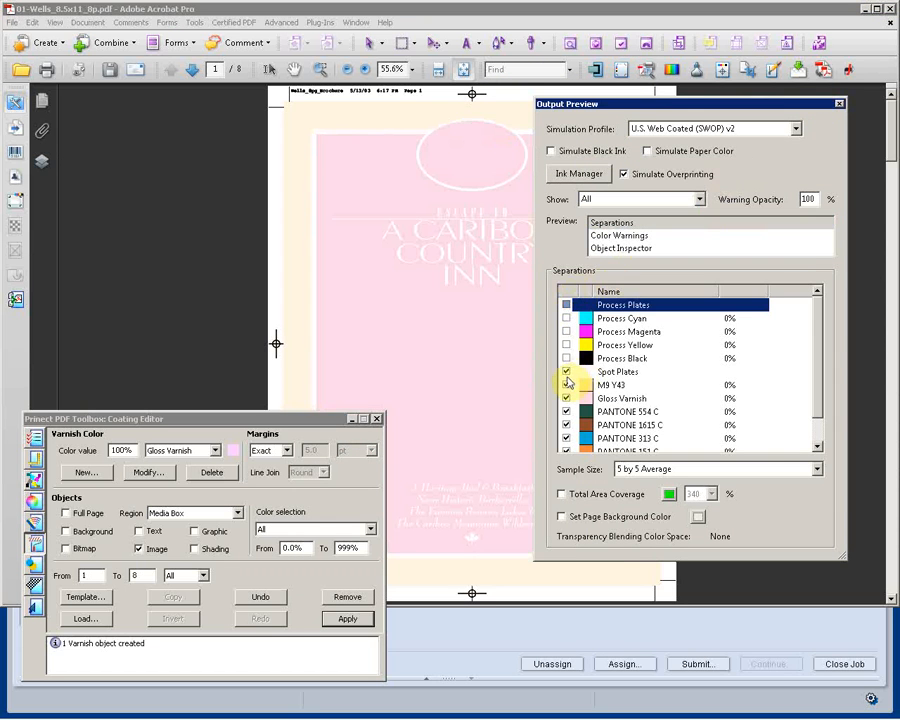
# In Output Preview, hide the spot plates and show only the Gloss Varnish separation
pyautogui.click(566, 398)
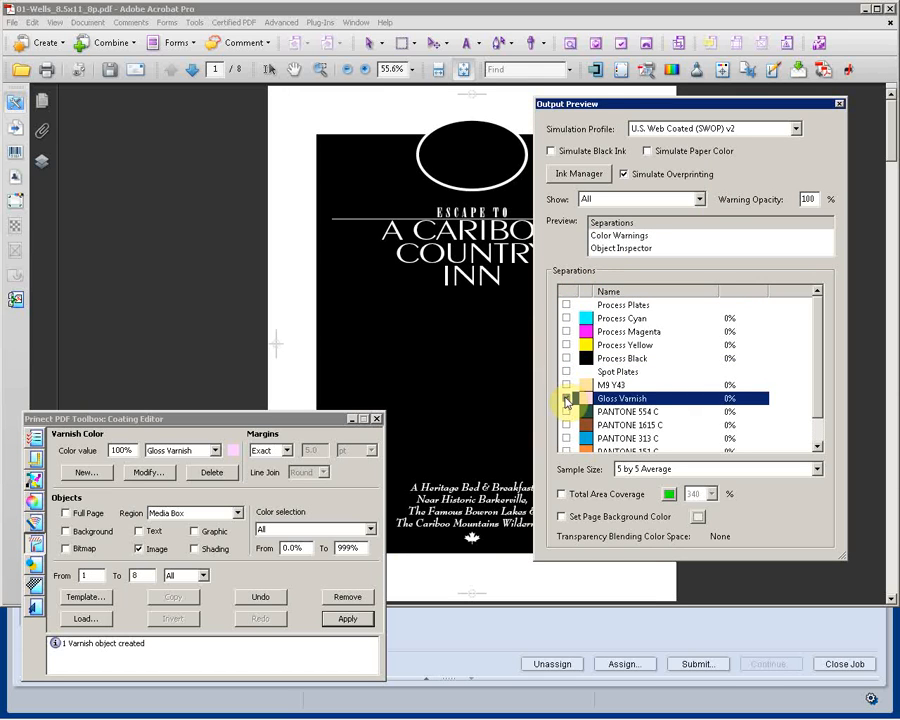
pyautogui.click(568, 398)
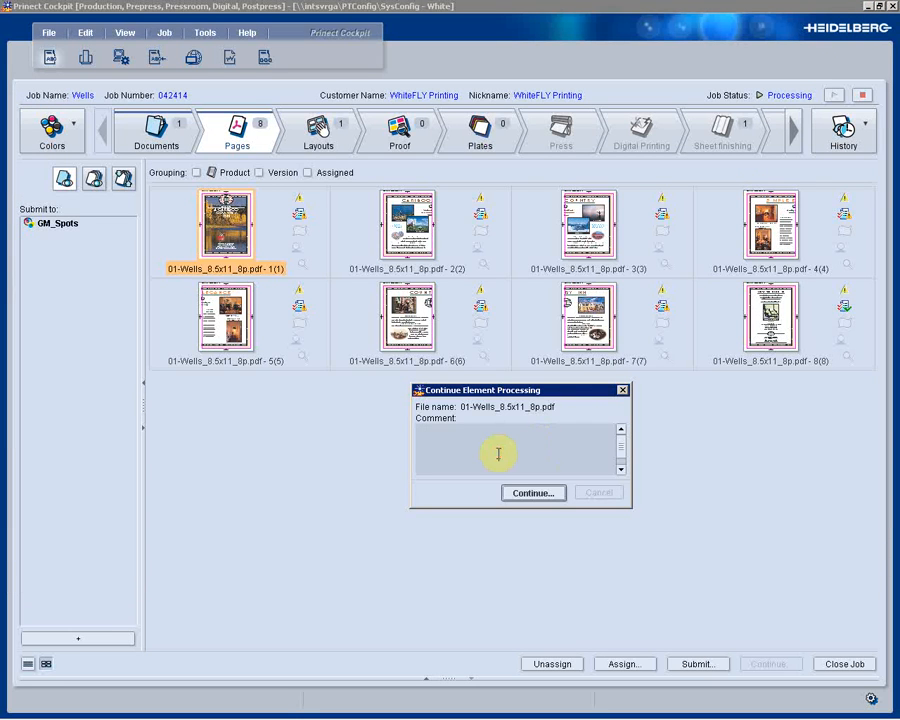
# Enter the comment 'Added Varnish' and continue processing the Wells PDF
pyautogui.write('Added')
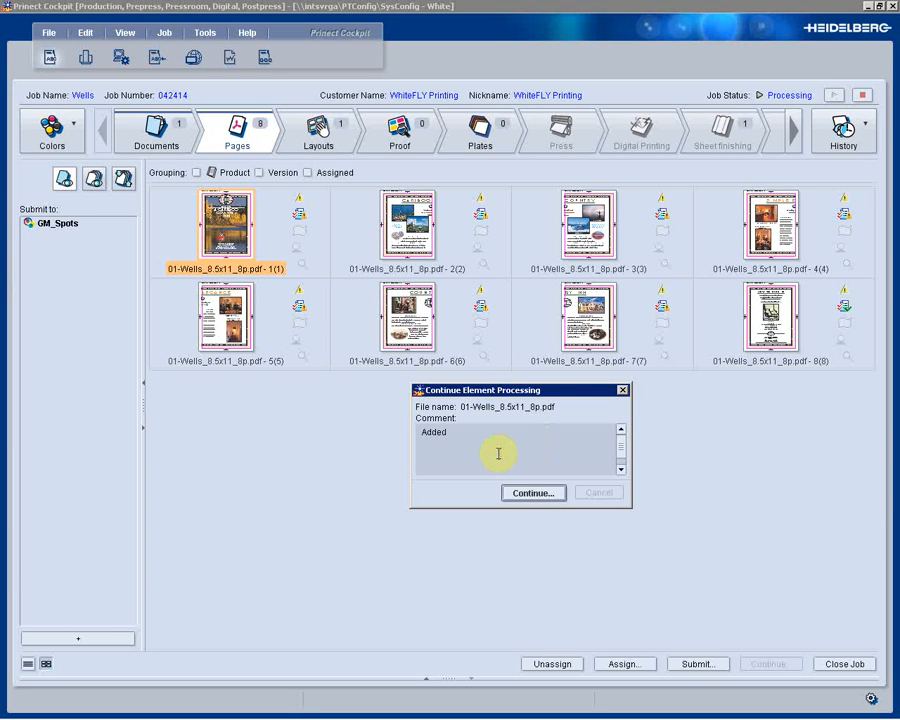
pyautogui.write('Varnis')
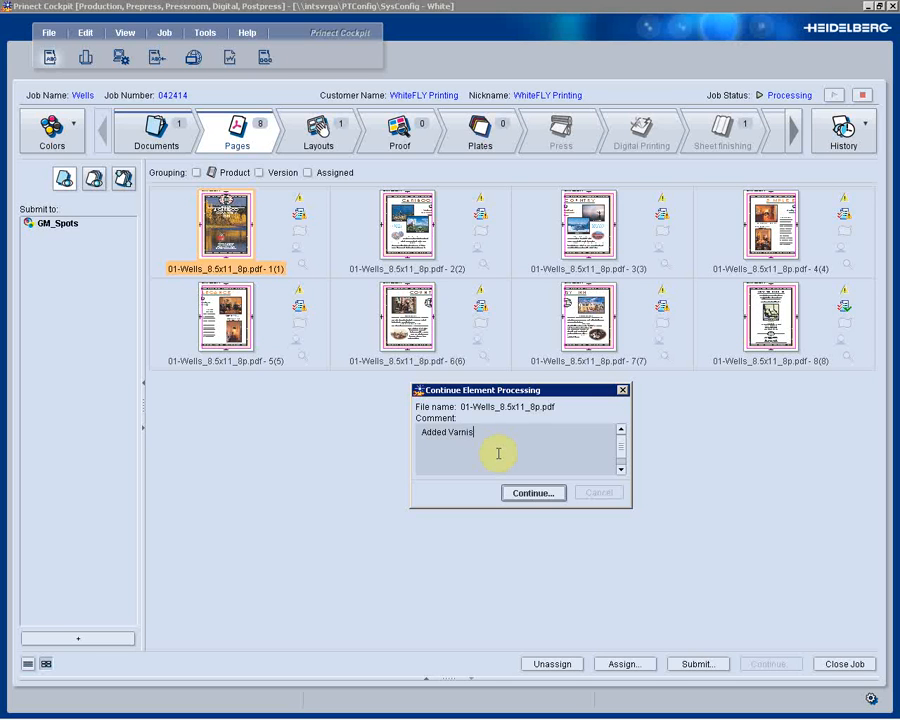
pyautogui.click(533, 493)
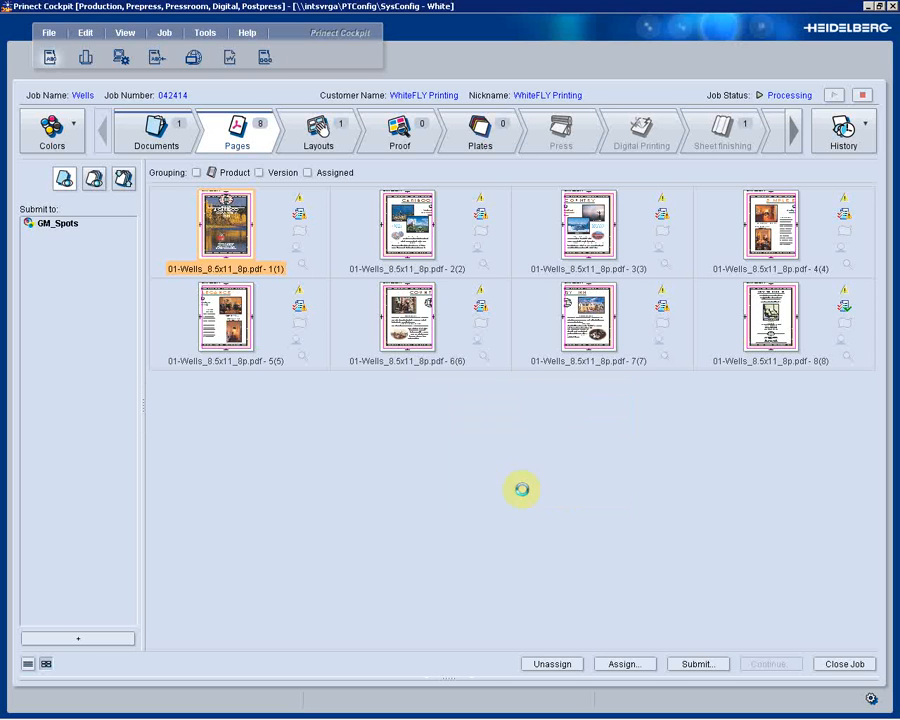
pyautogui.moveTo(248, 325)
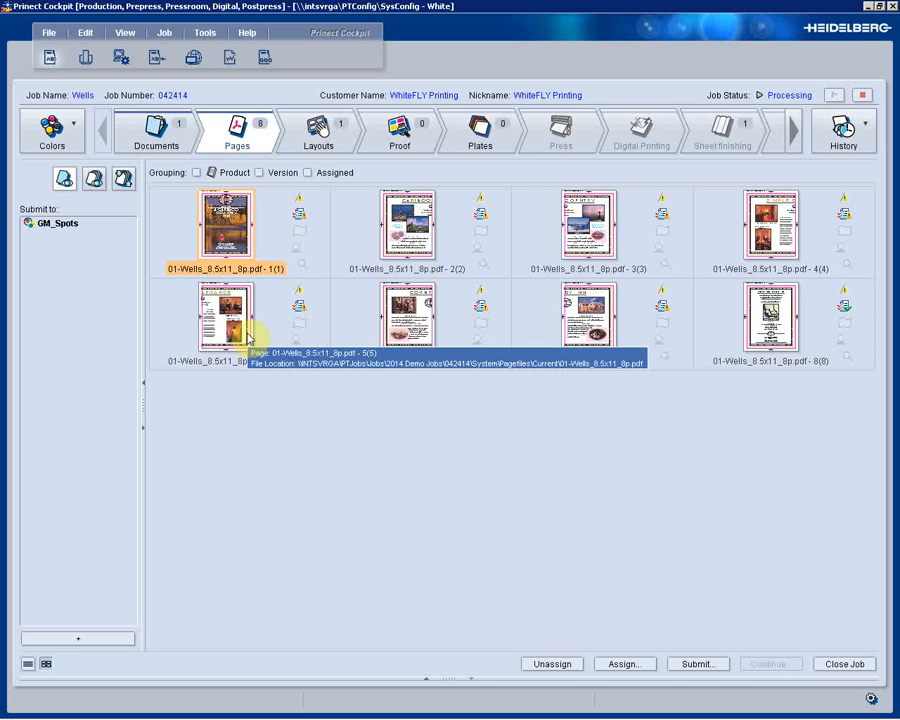
pyautogui.moveTo(272, 273)
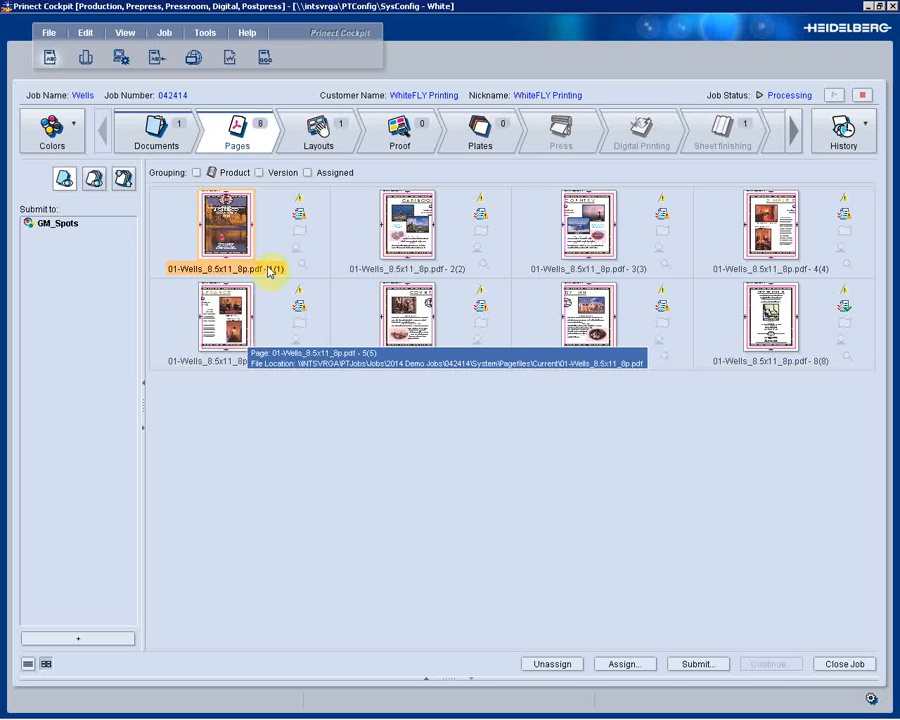
# View the XL75 saddle-stitched layout with sheet FB 001 front and back
pyautogui.click(319, 131)
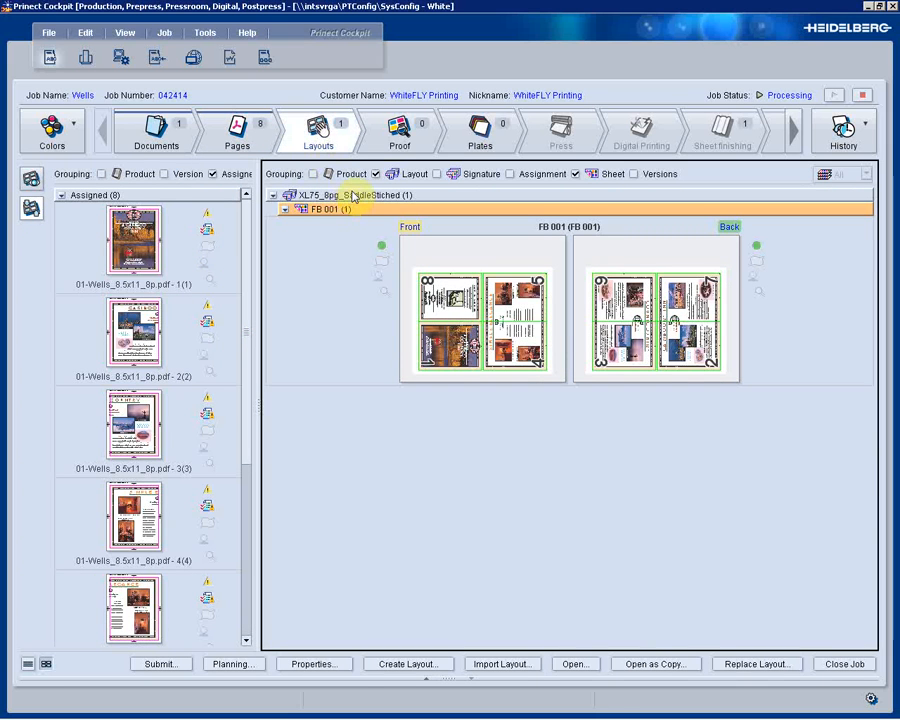
pyautogui.moveTo(354, 198)
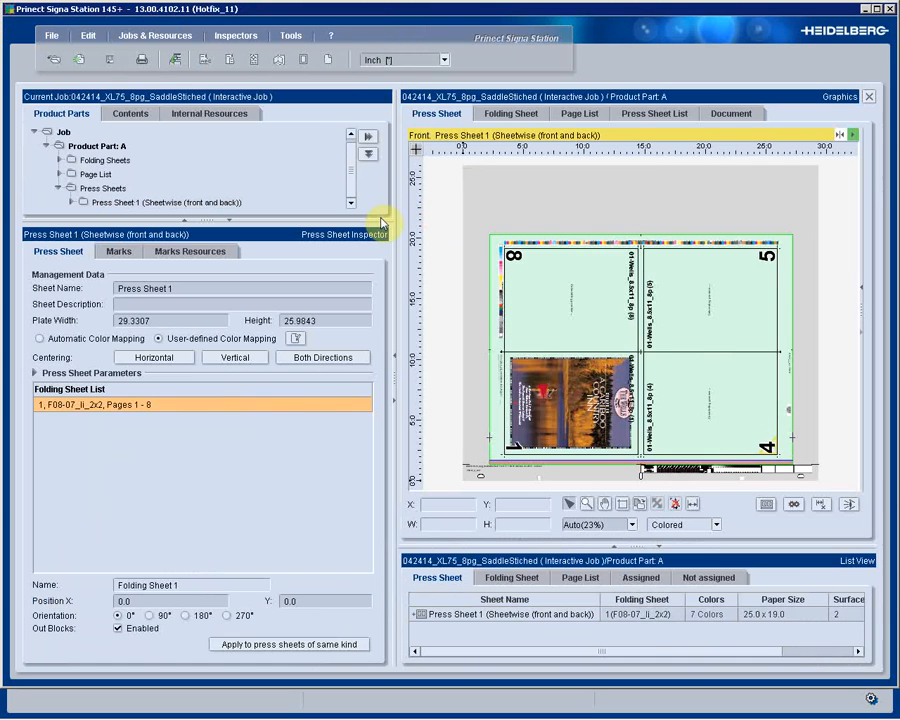
# Change the plate template to PMDC_Std > 2013 > XL106_Std
pyautogui.click(227, 62)
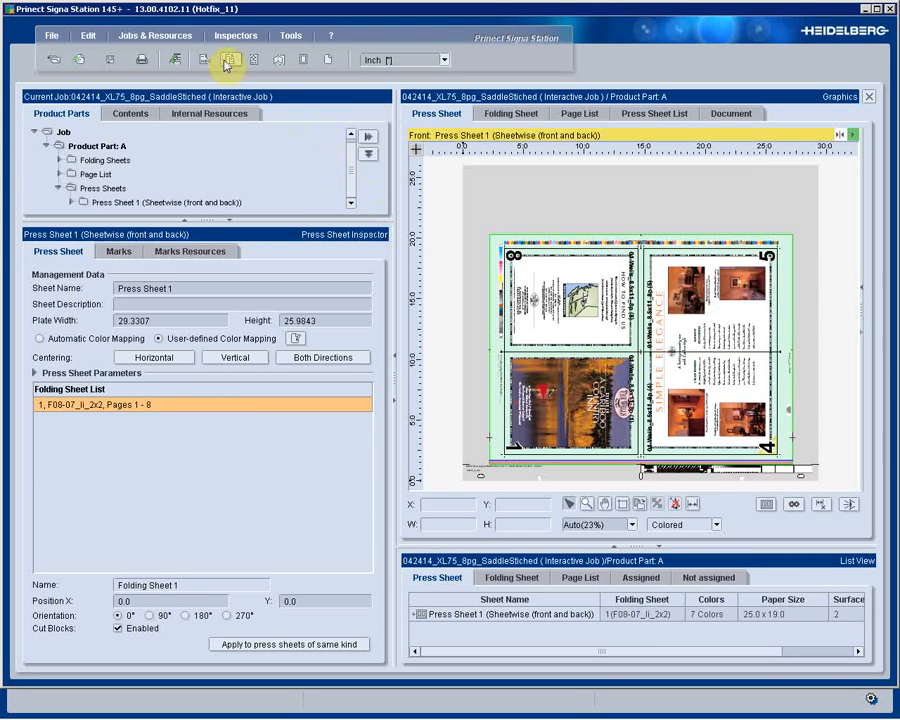
pyautogui.click(279, 258)
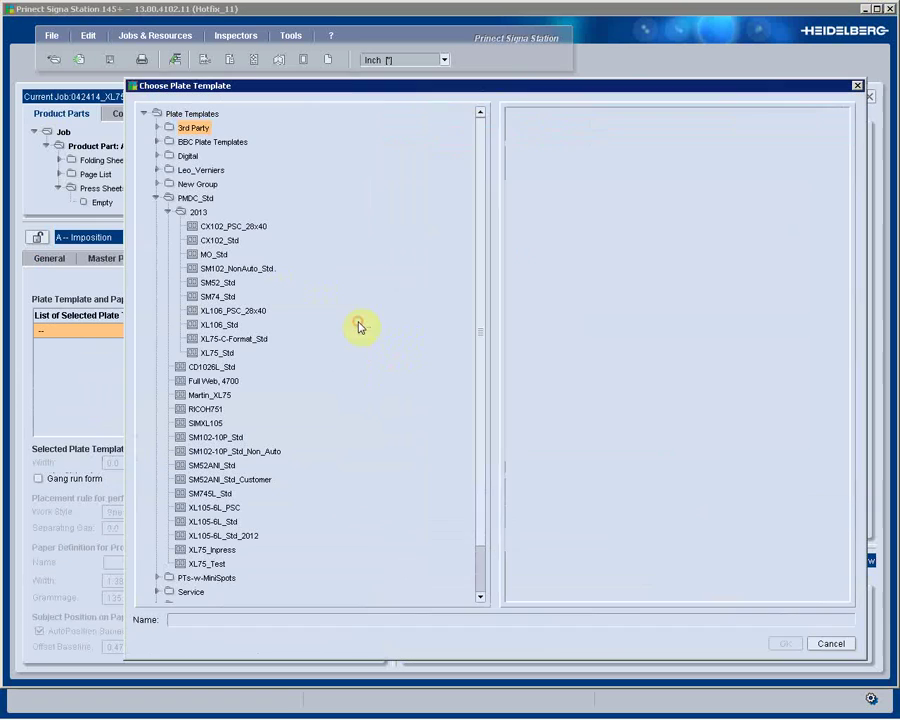
pyautogui.click(208, 324)
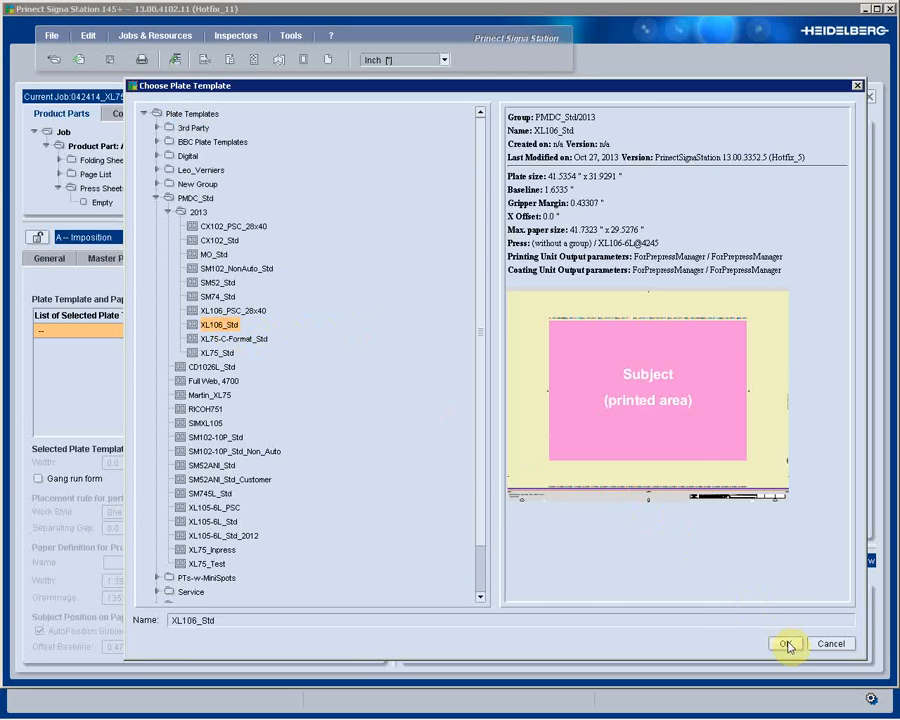
pyautogui.click(788, 644)
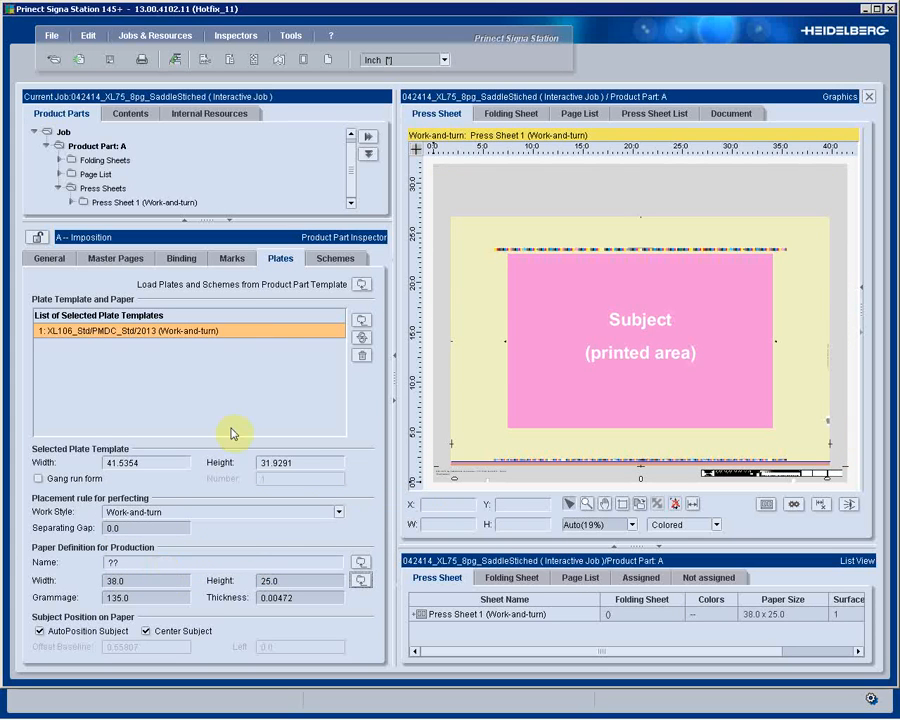
pyautogui.click(335, 258)
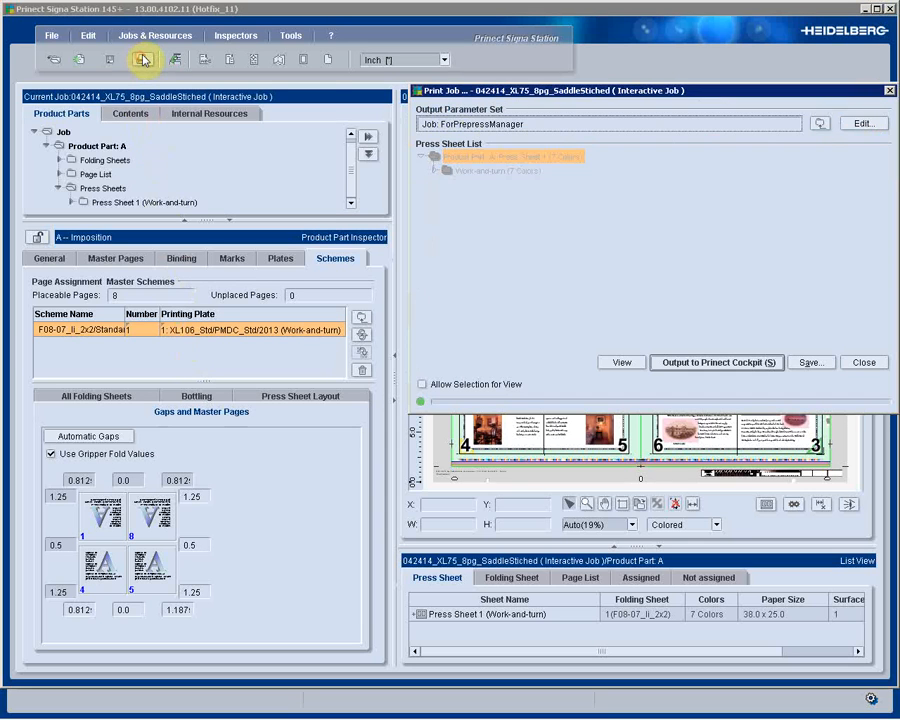
# Output the 7-colour work-and-turn press sheet to Prinect Cockpit
pyautogui.click(718, 362)
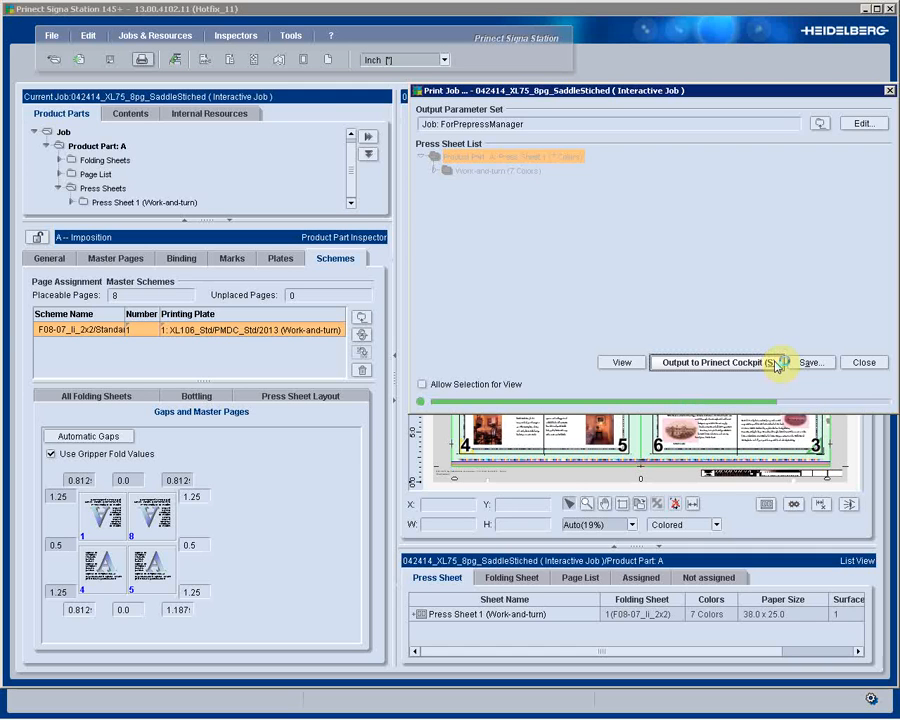
pyautogui.click(722, 362)
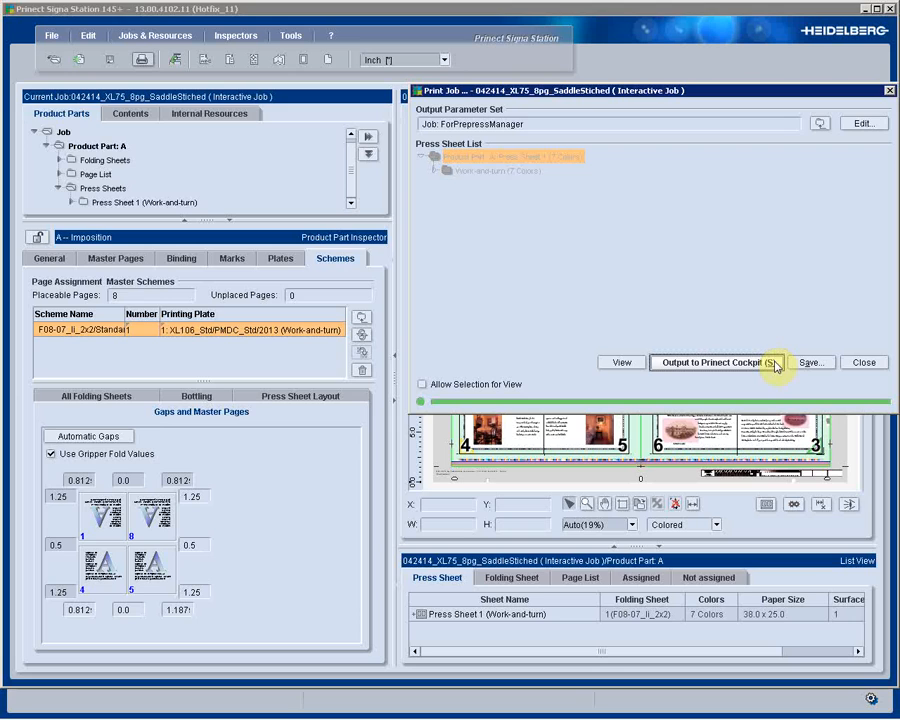
pyautogui.click(718, 362)
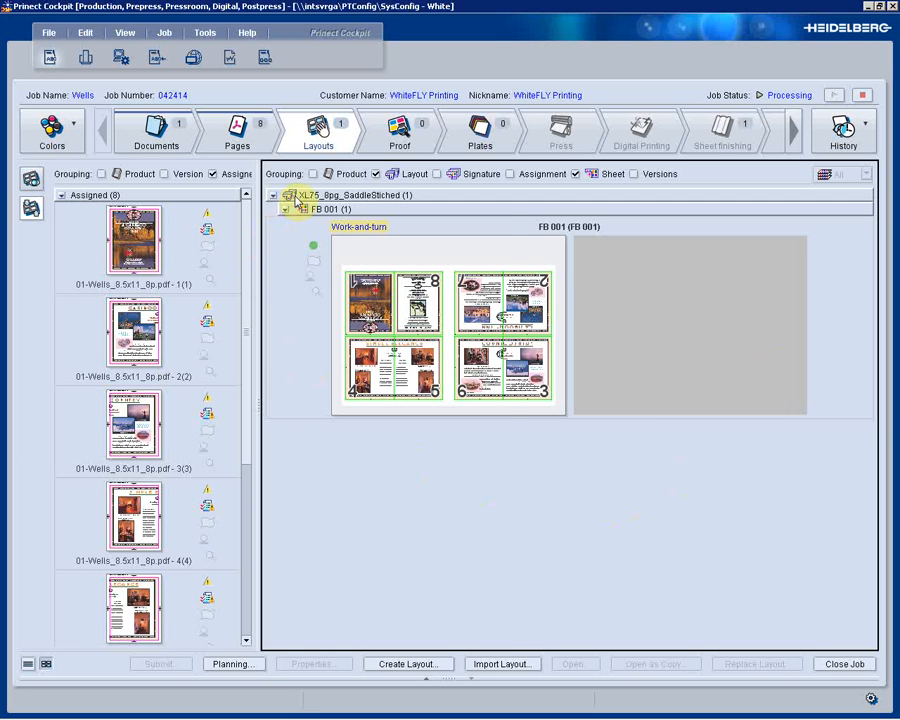
# Replace the XL75 layout with XL106_8pg_SaddleStiched
pyautogui.rightClick(300, 195)
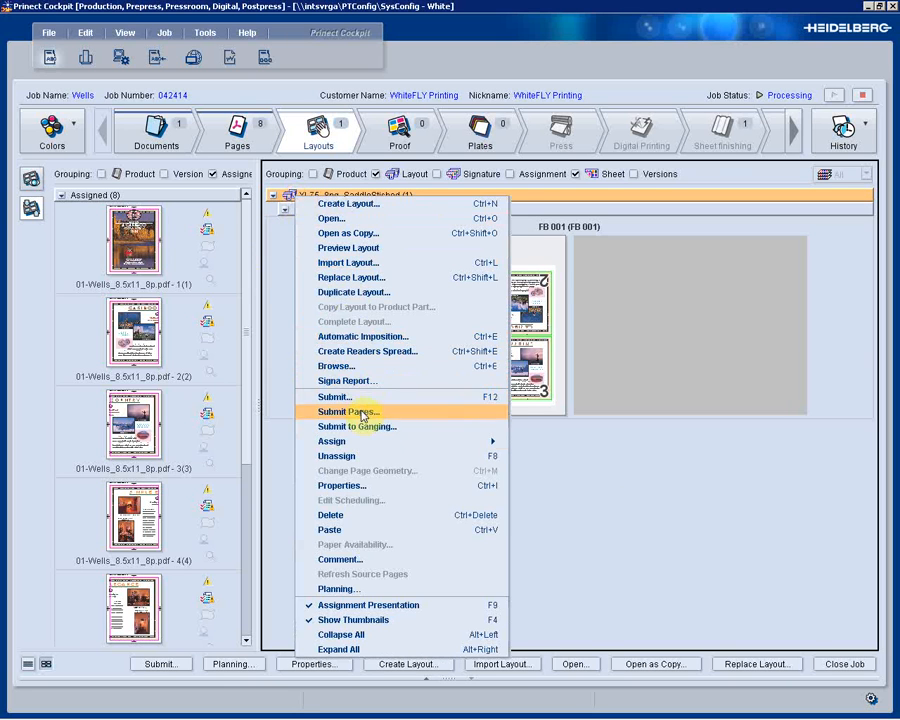
pyautogui.click(342, 485)
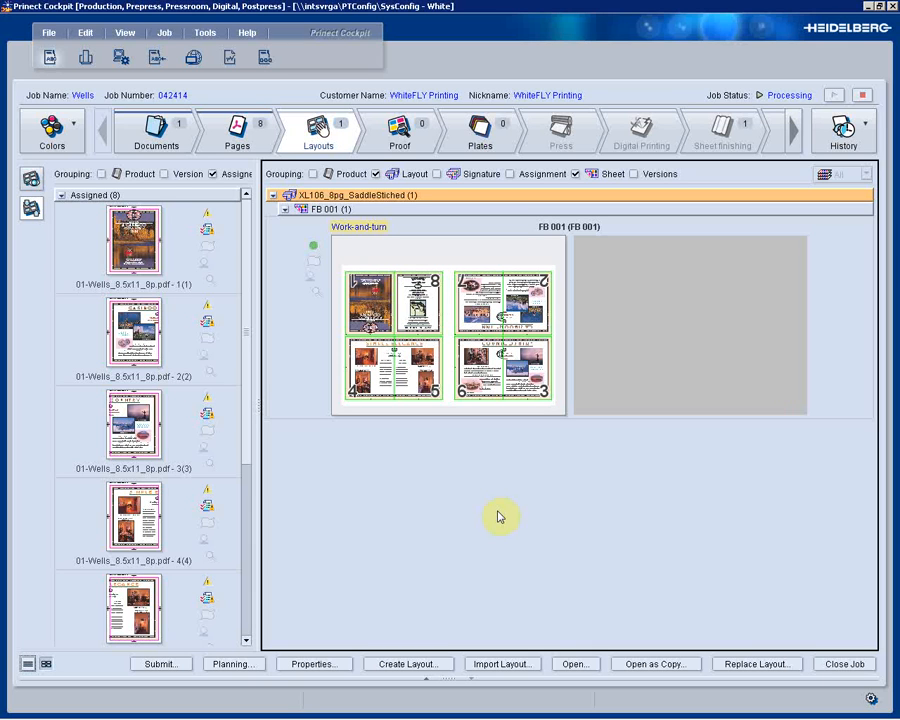
pyautogui.moveTo(347, 352)
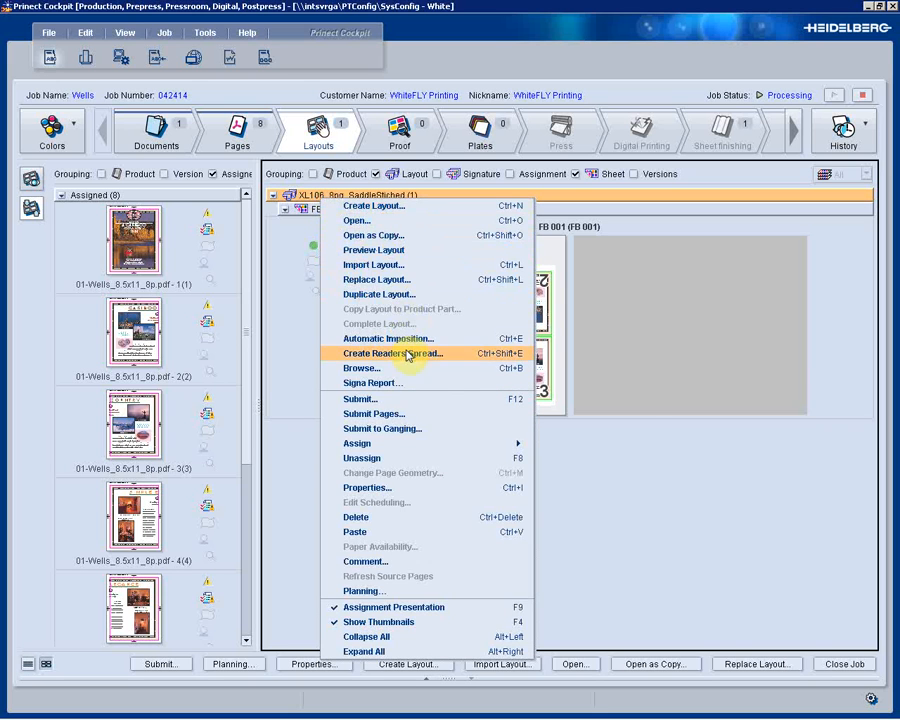
# Create a readers spread layout, accept the warning, and review sheets FB 001–FB 002
pyautogui.click(391, 353)
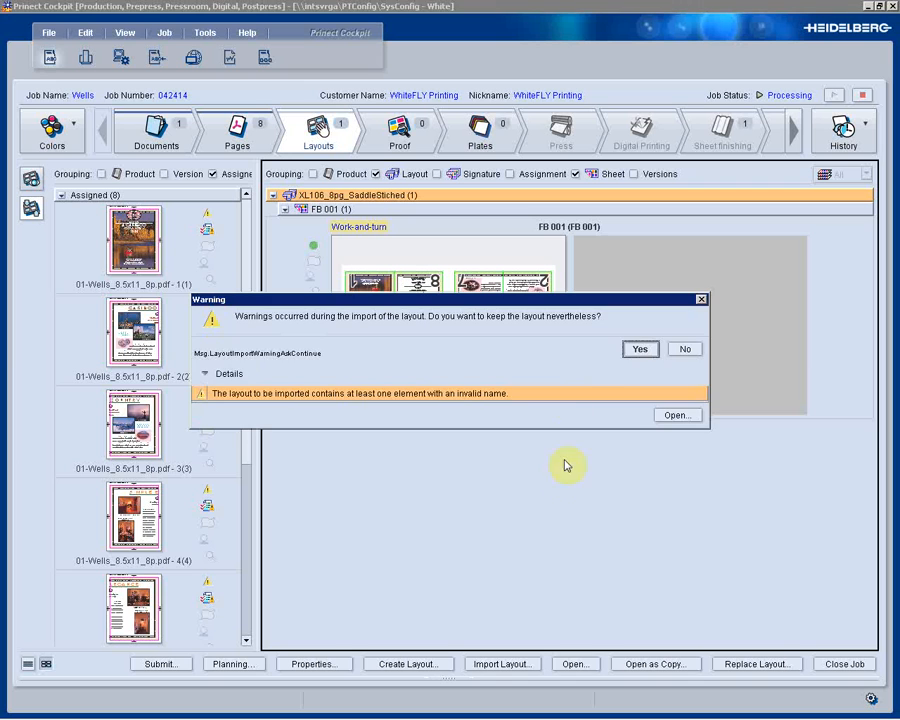
pyautogui.click(640, 349)
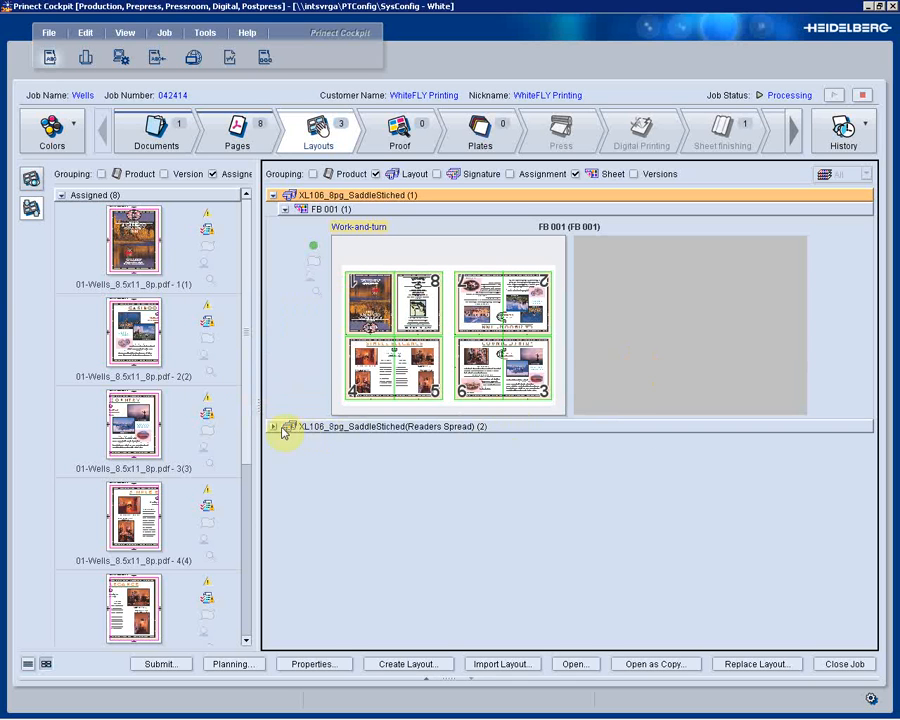
pyautogui.click(274, 428)
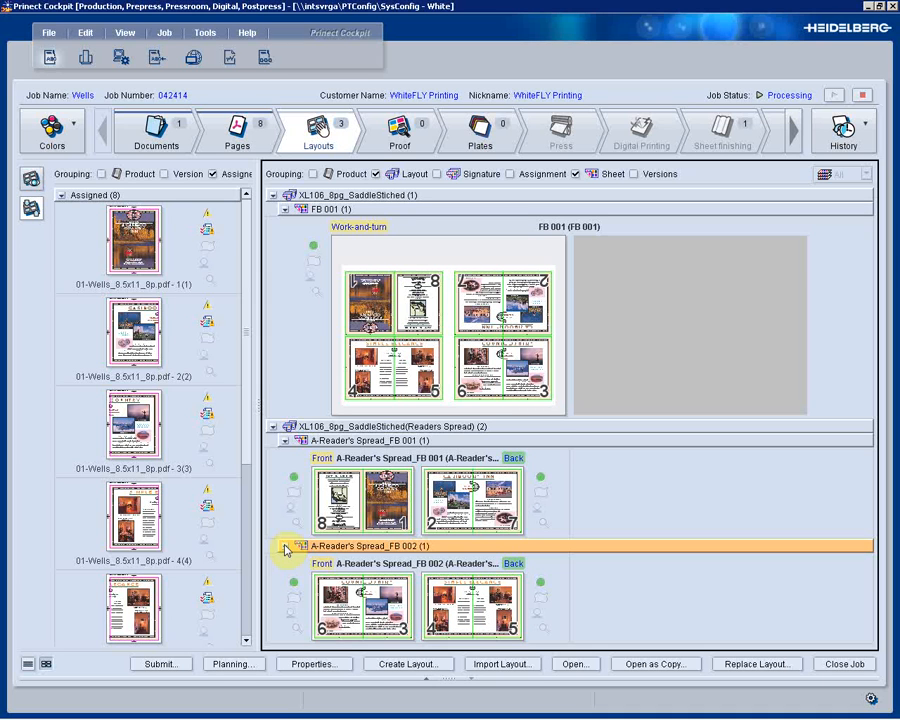
pyautogui.click(277, 428)
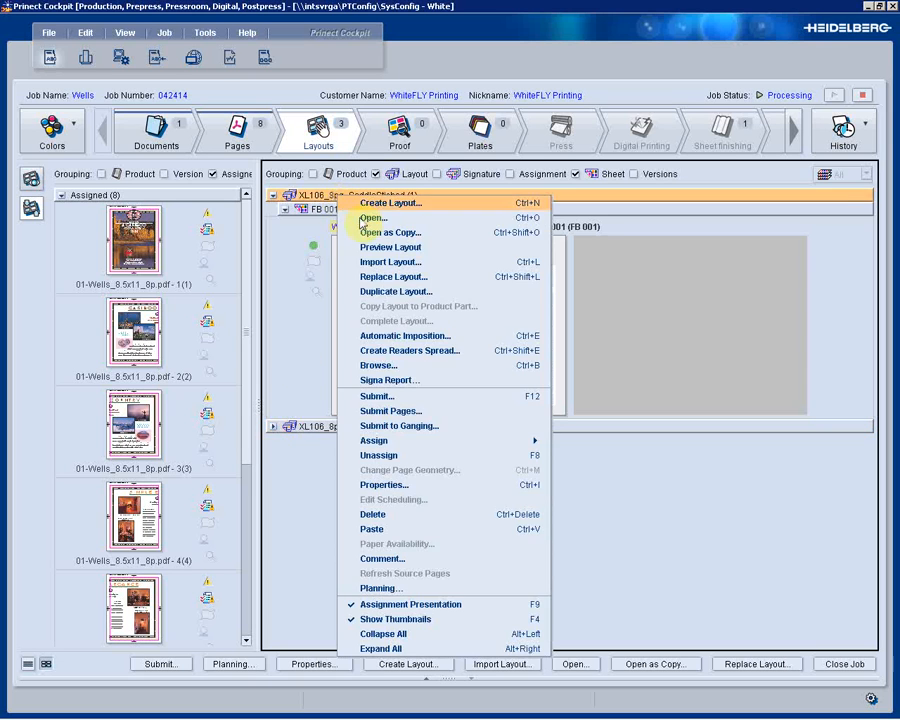
# Run Automatic Imposition with 32 page positions, then collapse the sheet tree
pyautogui.click(405, 335)
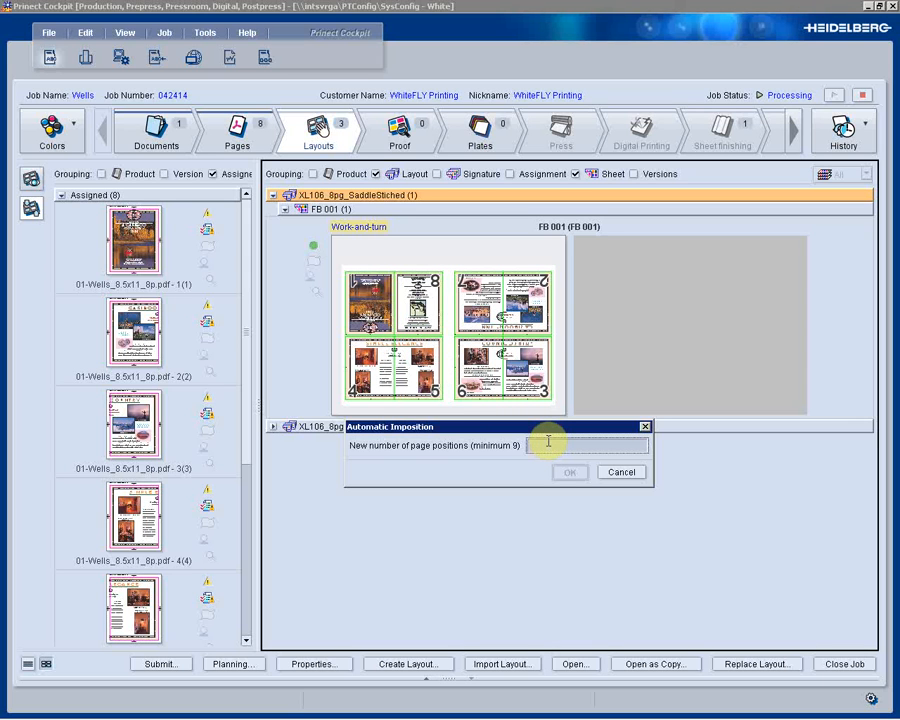
pyautogui.write('32')
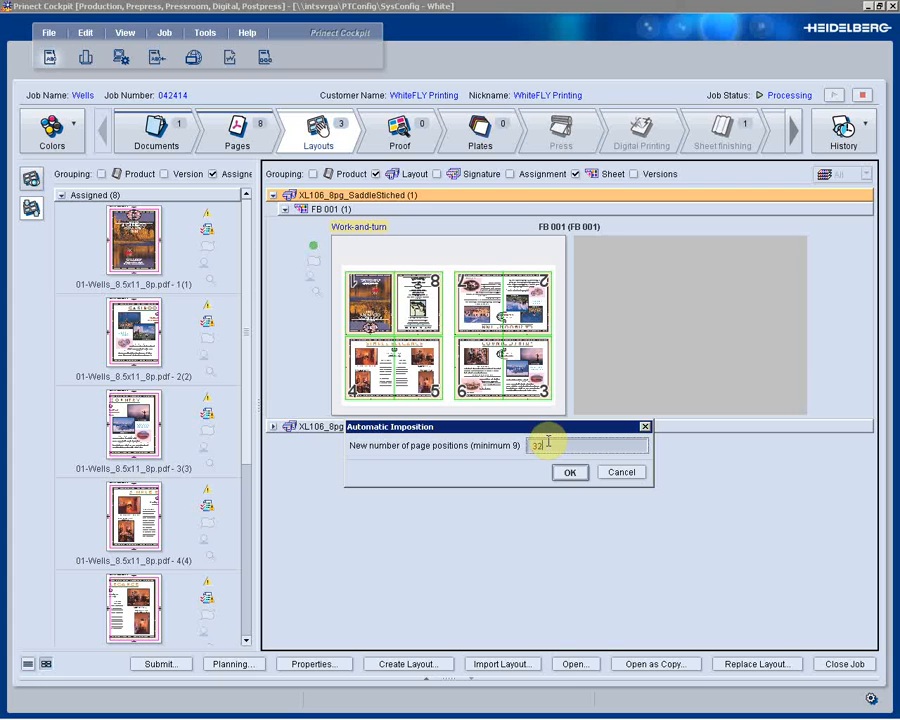
pyautogui.click(569, 472)
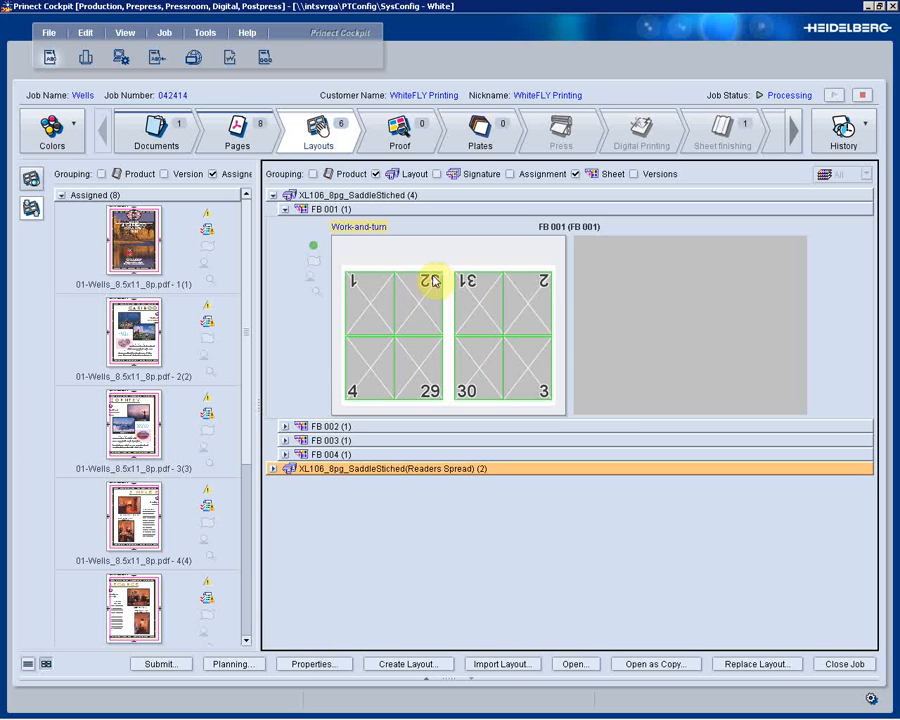
pyautogui.moveTo(440, 285)
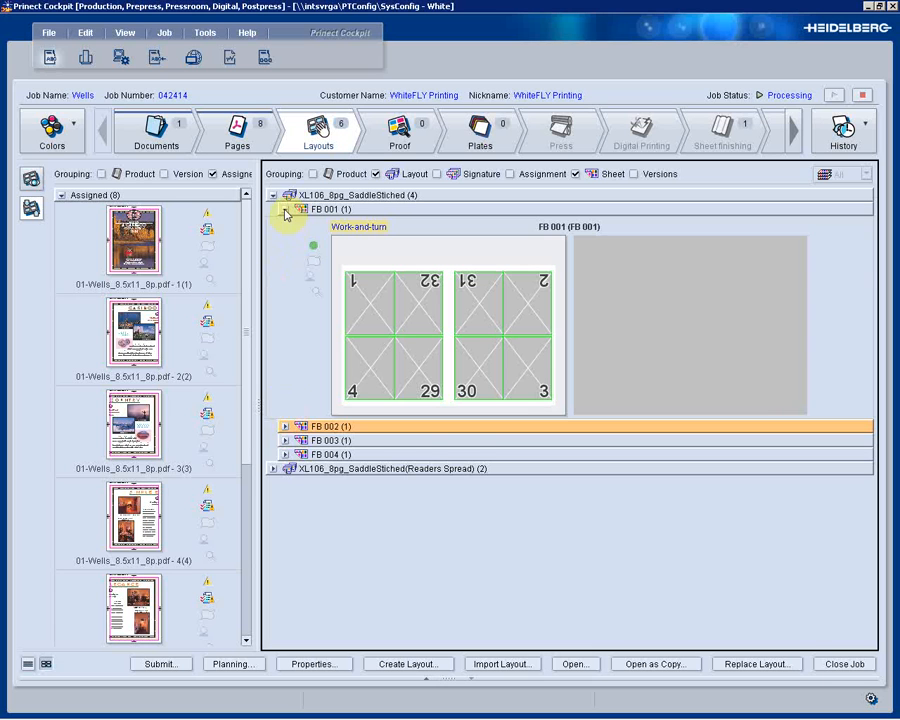
pyautogui.click(284, 209)
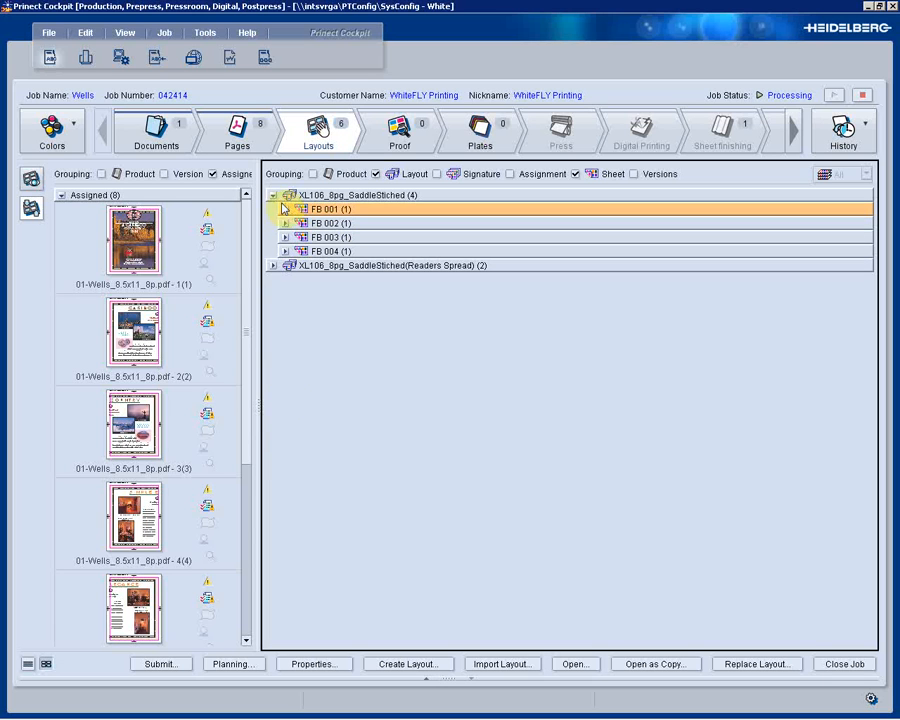
pyautogui.click(273, 195)
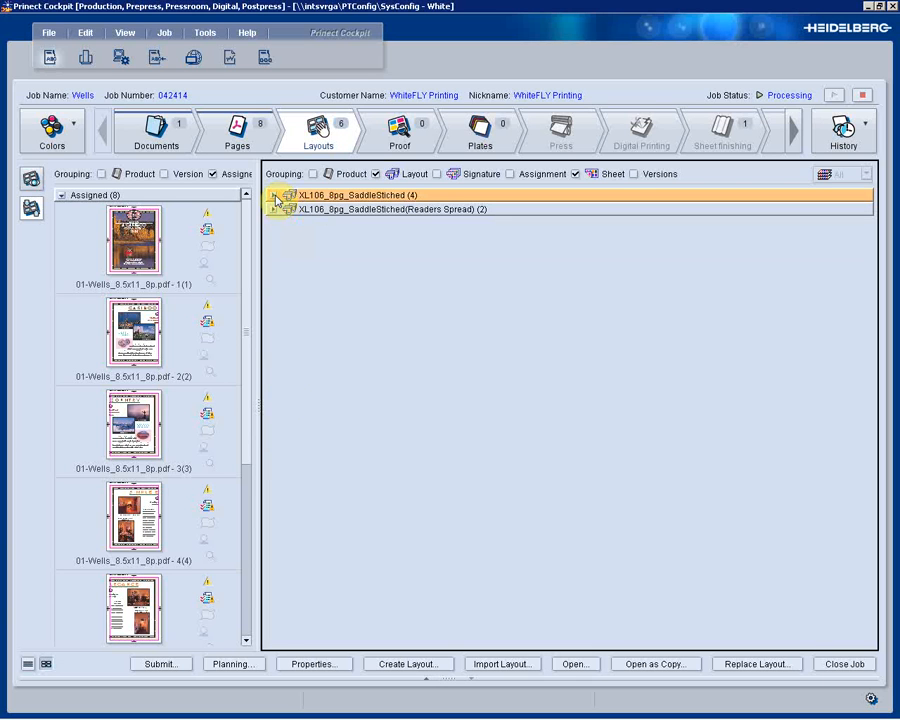